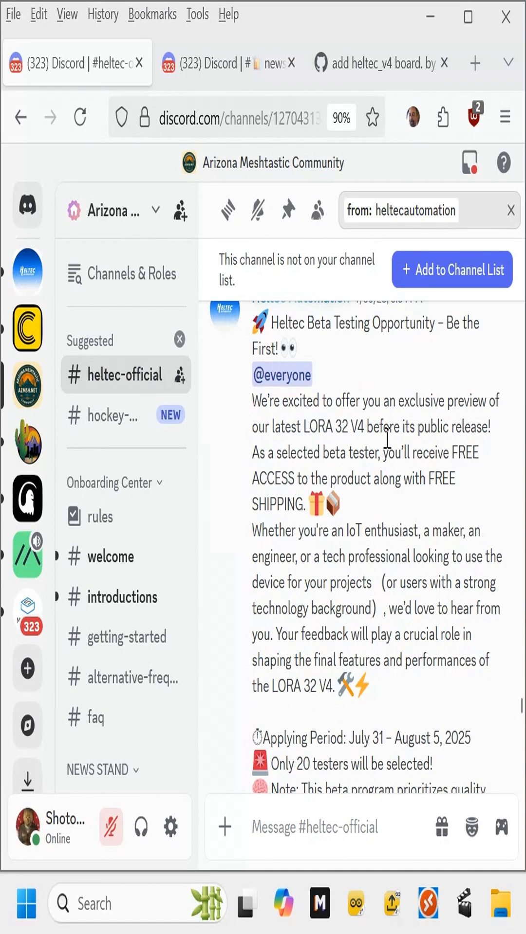
Scroll the Discord thread and open the linked Meshtastic pull request #7845 'add heltec_v4 board'
scroll(down, 3)
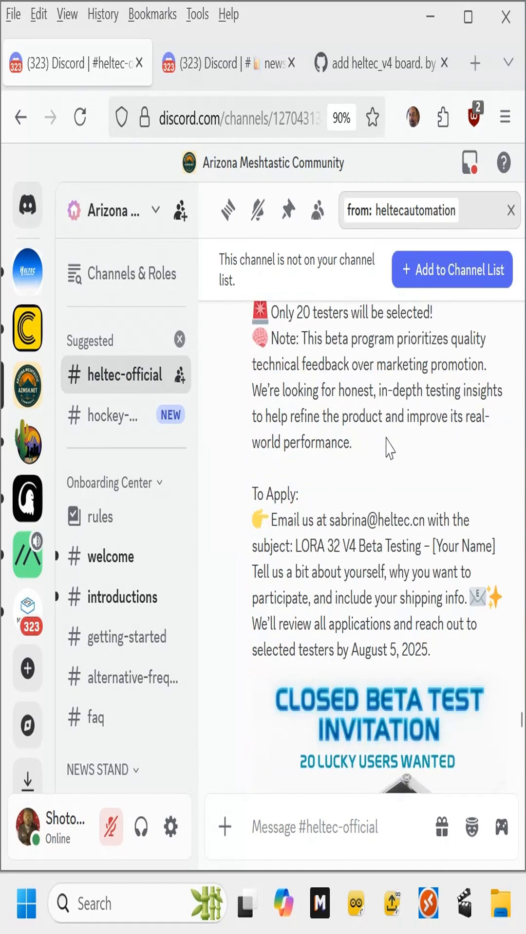
scroll(down, 3)
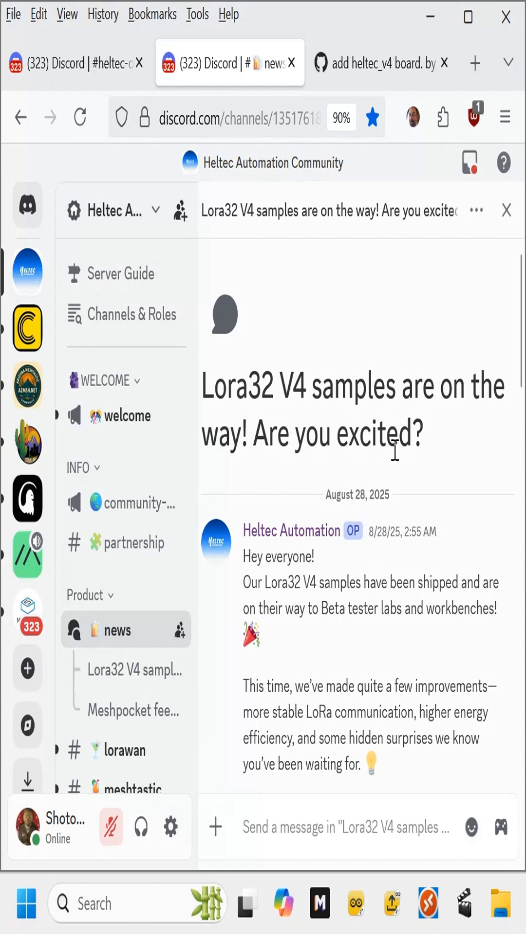
scroll(down, 3)
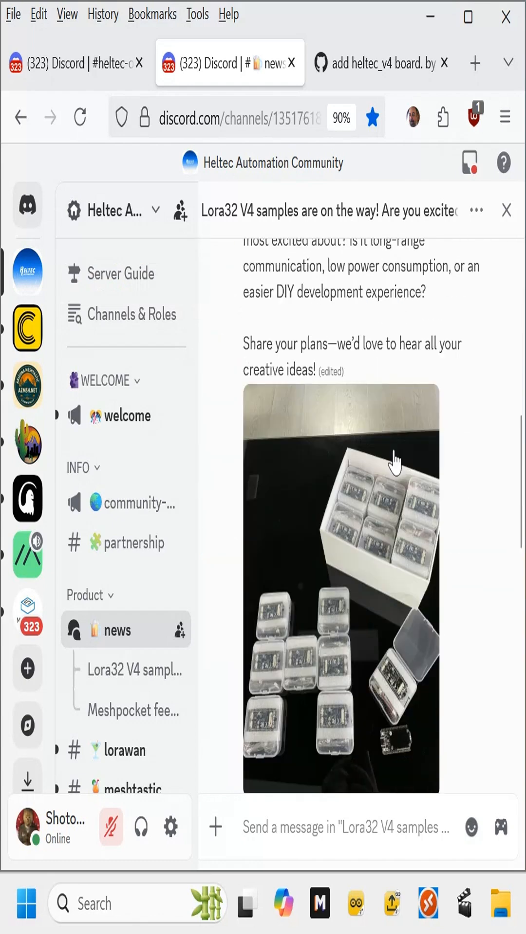
scroll(down, 3)
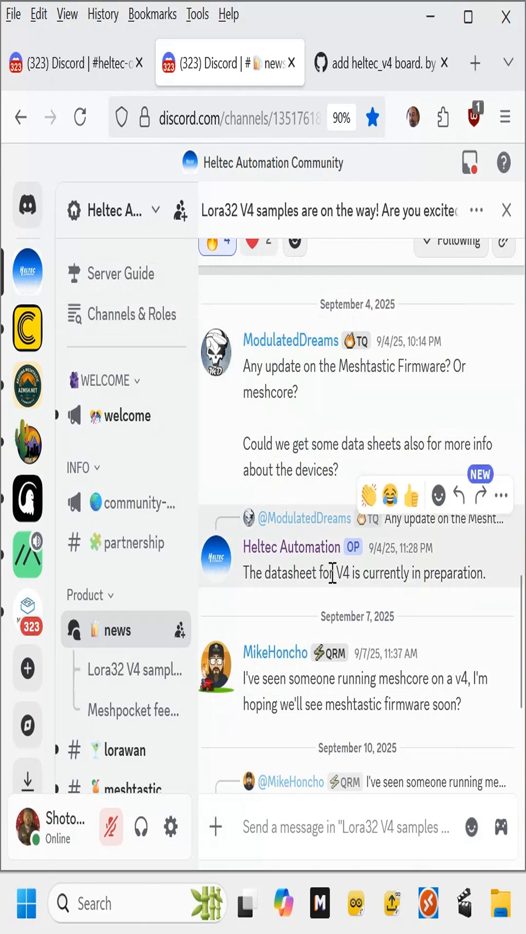
scroll(down, 3)
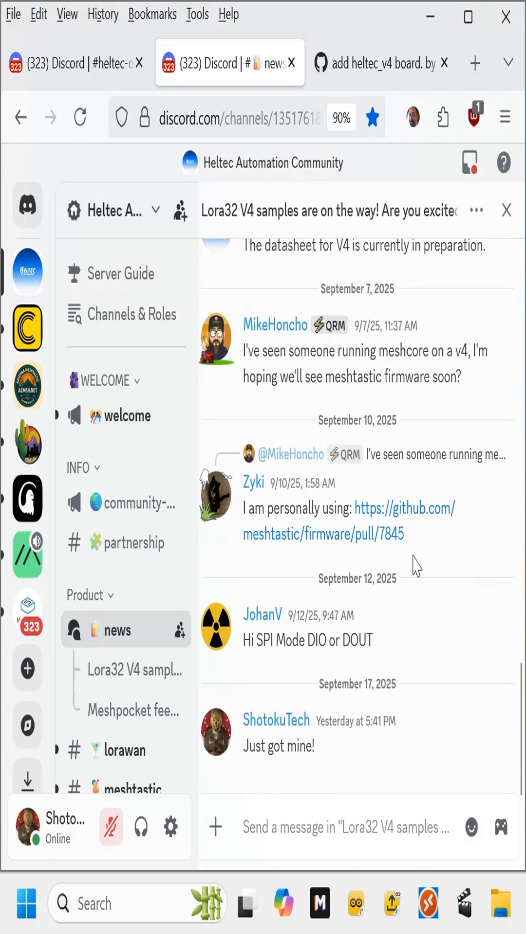
mouse_move(313, 742)
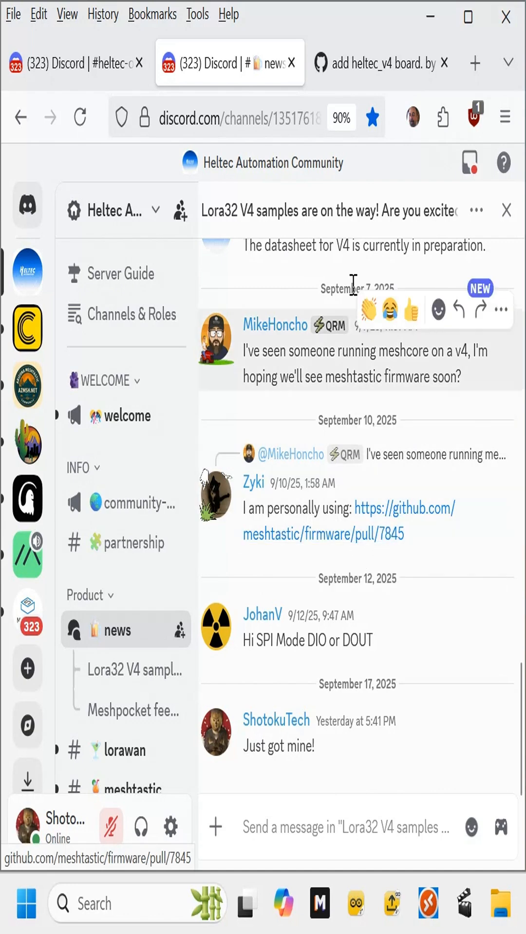
click(382, 63)
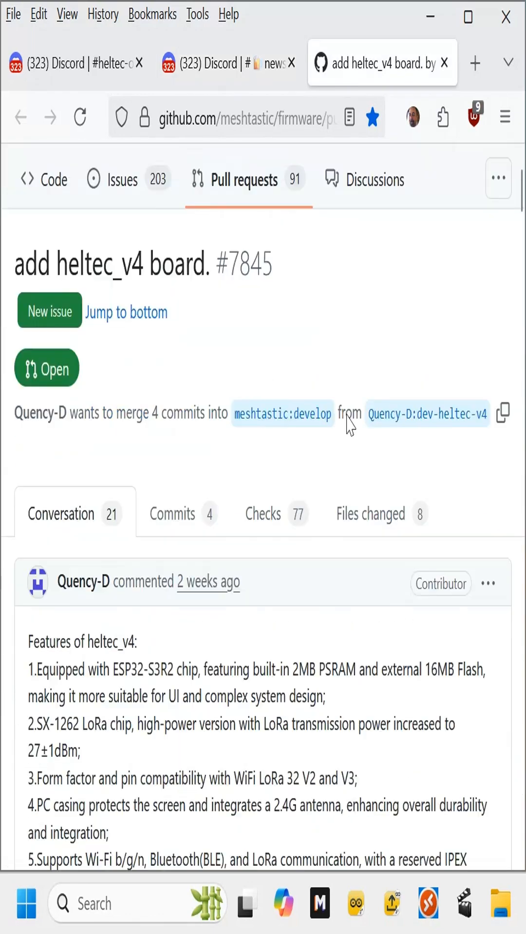
Read down the PR conversation and highlight part of the quoted compile-failure comment
scroll(down, 3)
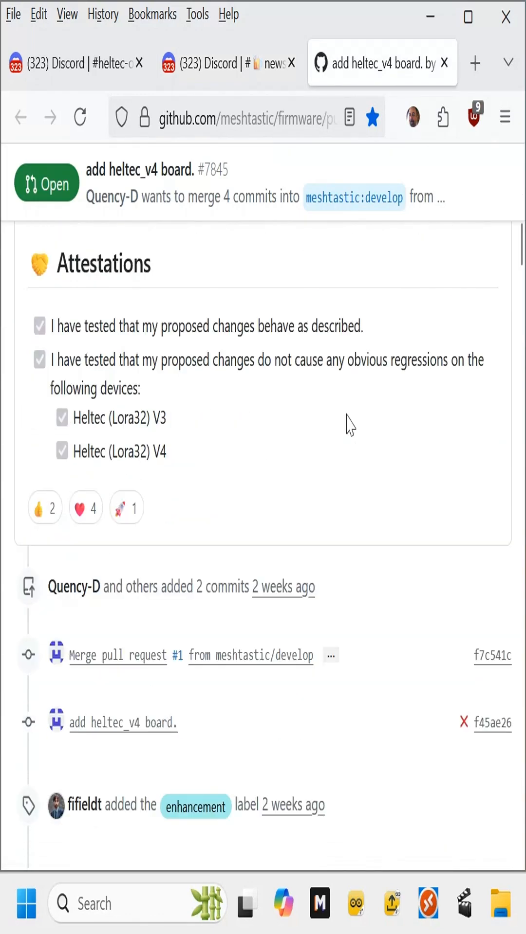
scroll(down, 3)
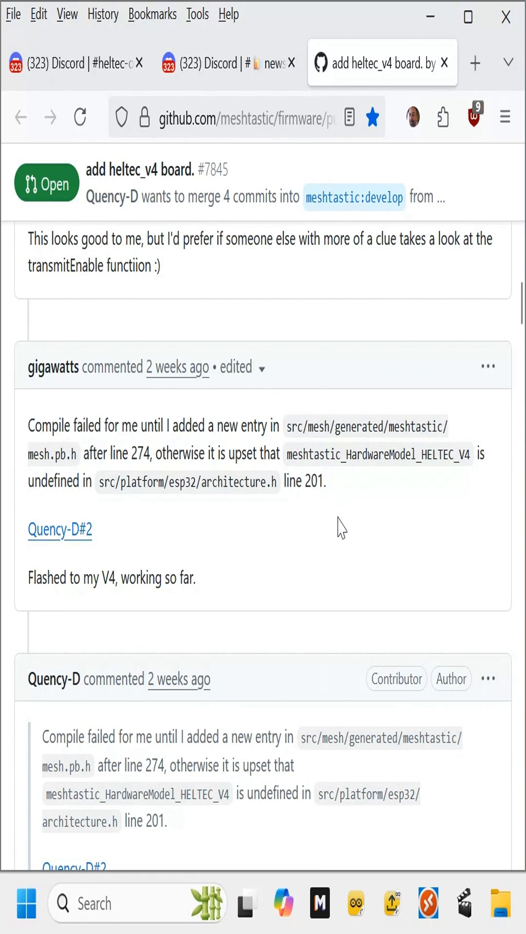
scroll(down, 3)
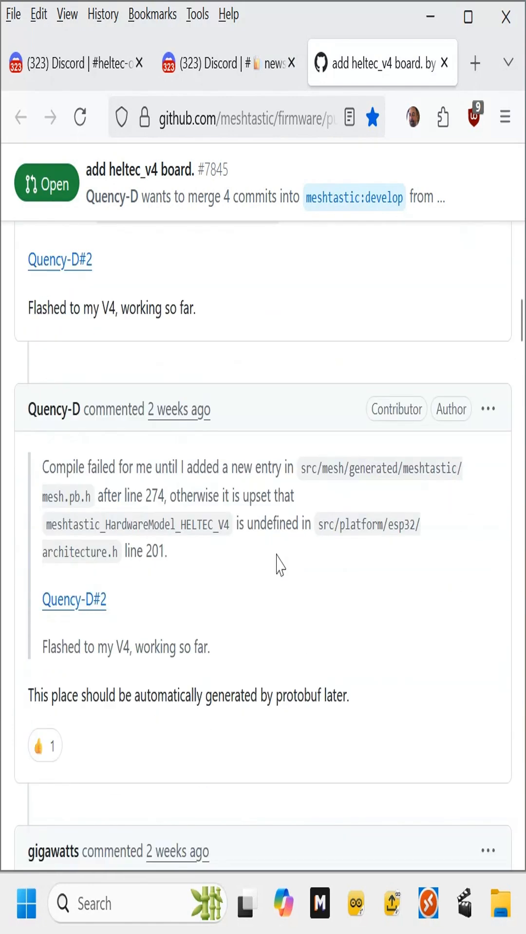
drag(165, 495, 167, 552)
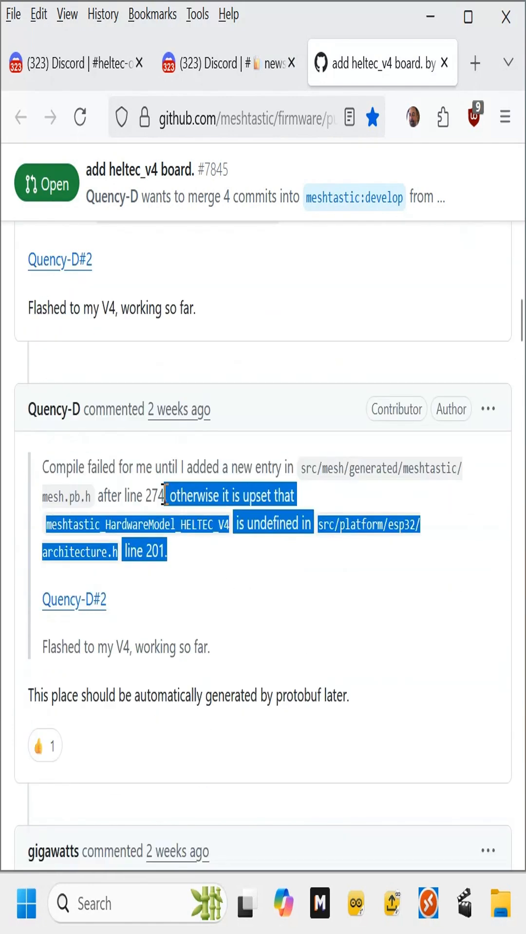
Read the rest of the discussion, then return to Discord's Lora32 V4 samples thread
scroll(down, 3)
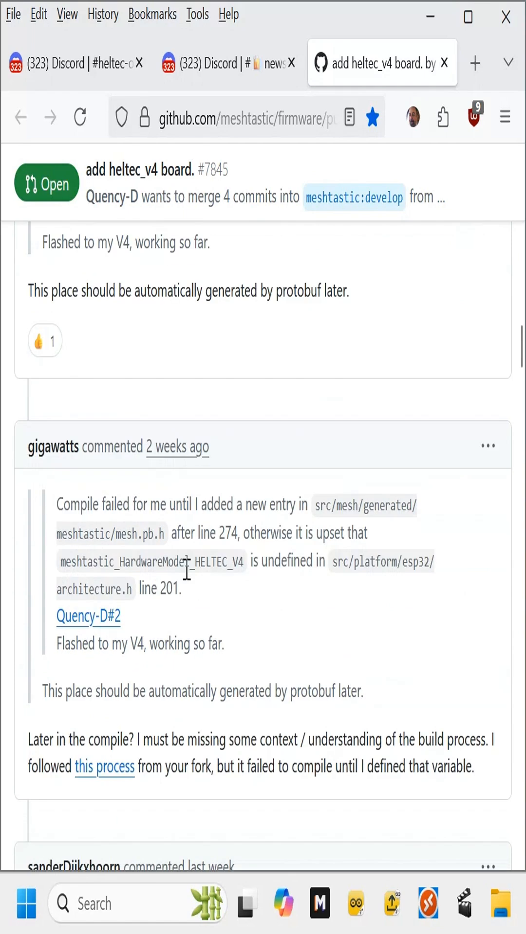
scroll(down, 3)
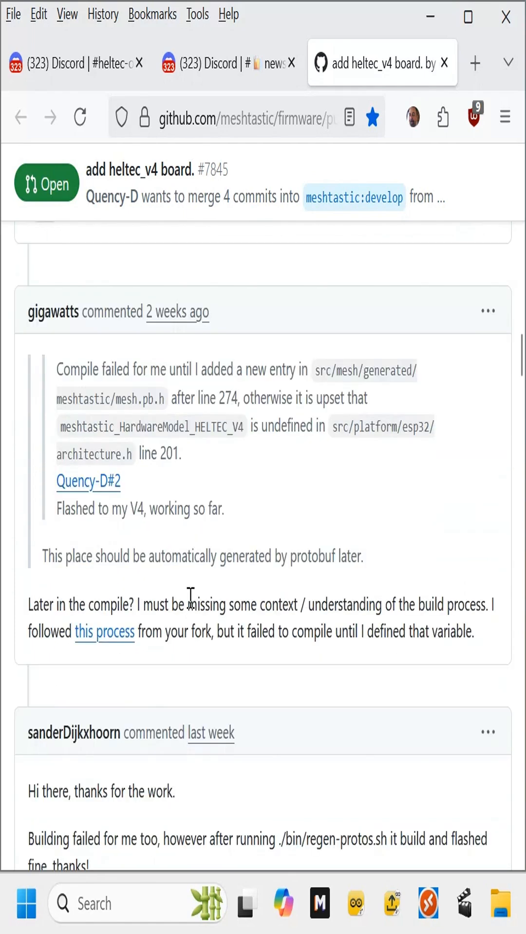
scroll(down, 3)
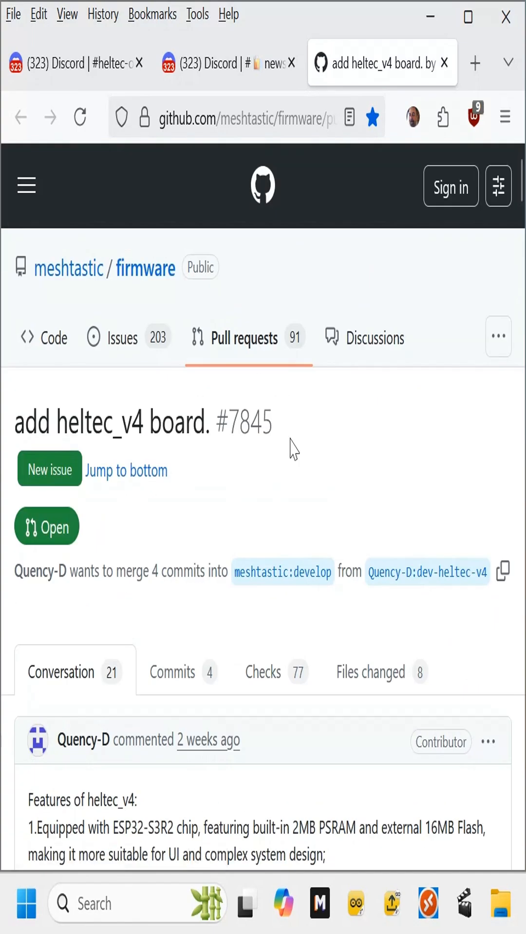
click(229, 63)
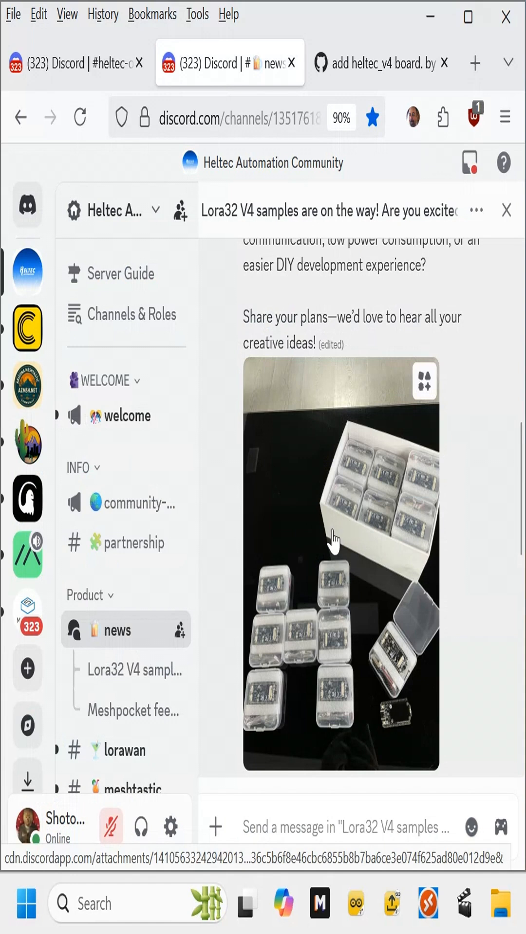
mouse_move(360, 521)
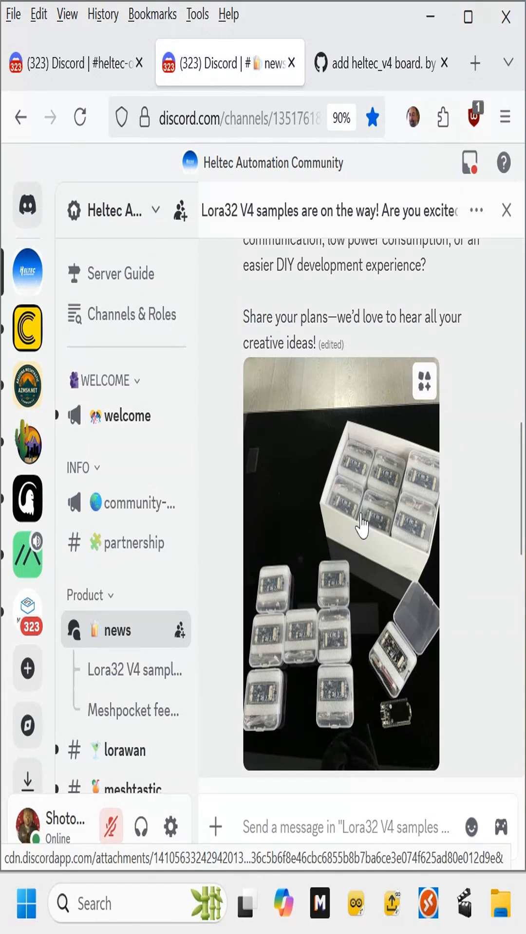